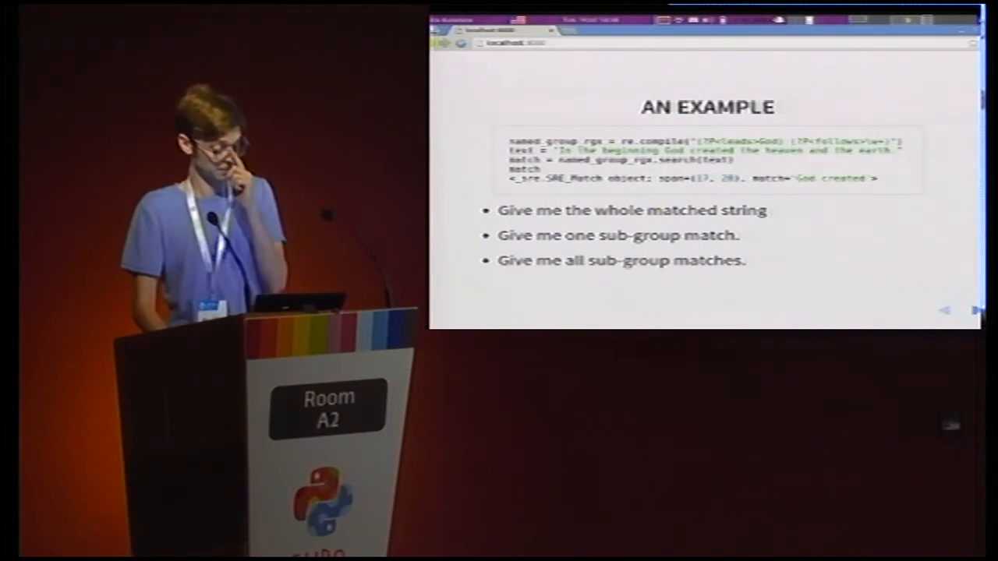
left_click(978, 310)
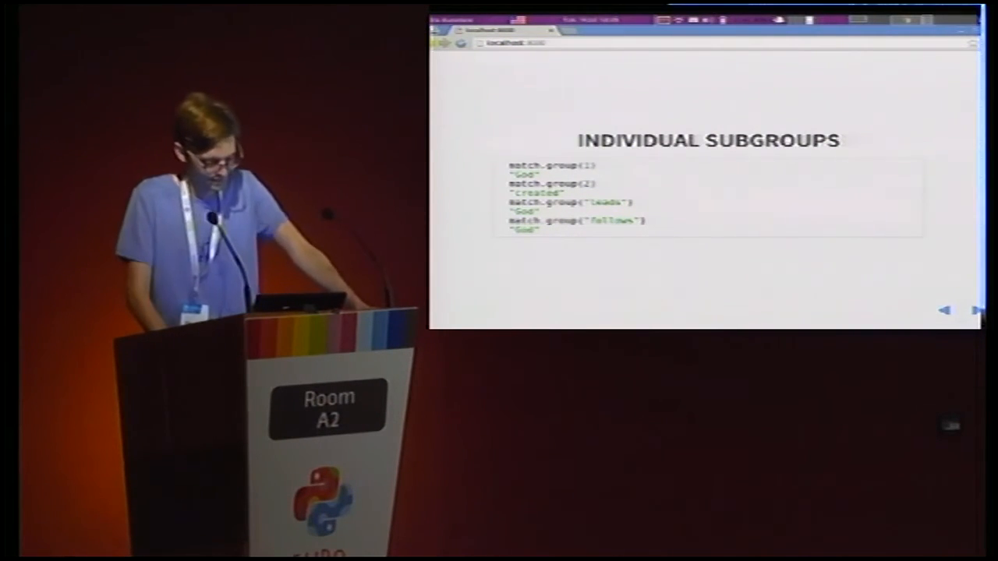
left_click(979, 310)
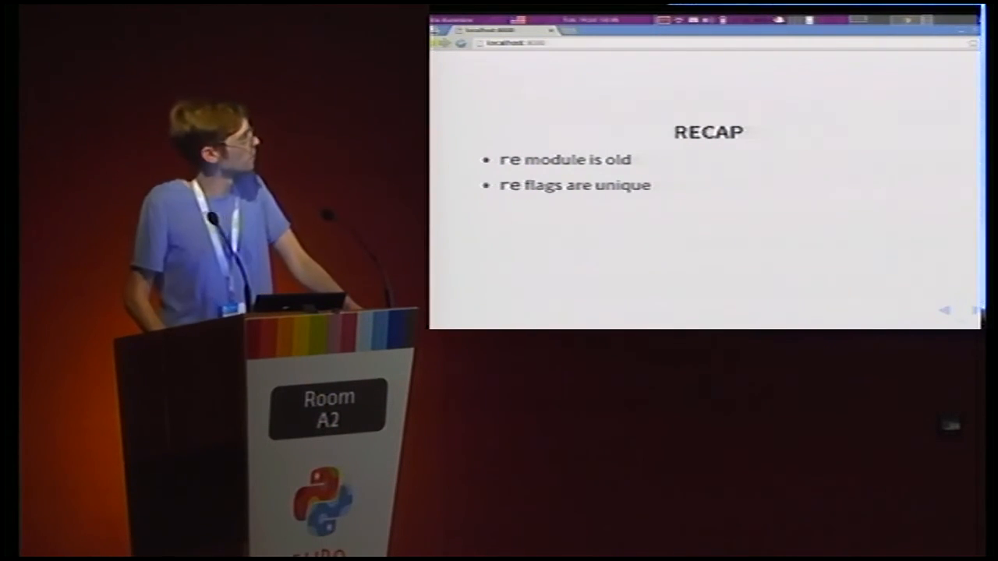
key("right")
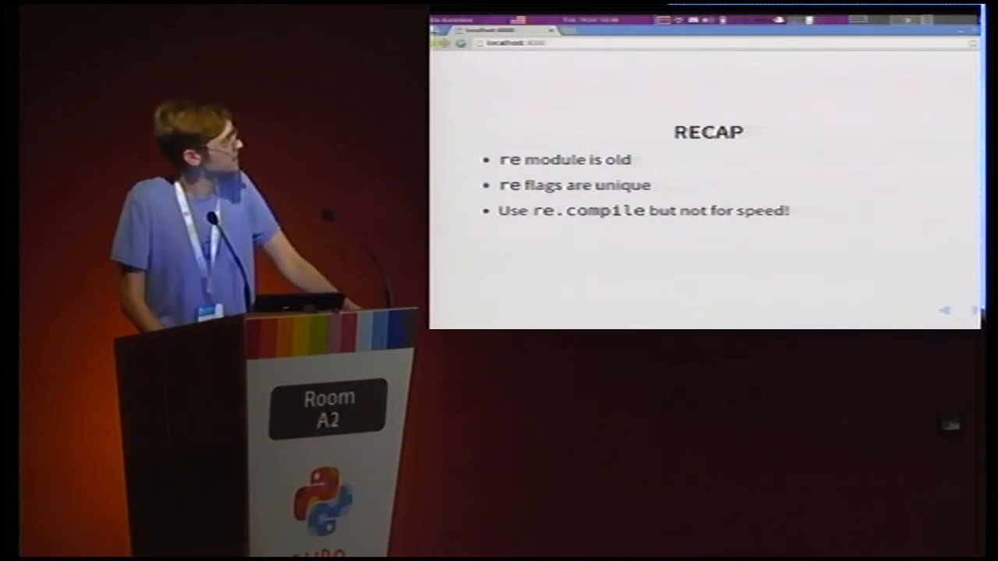